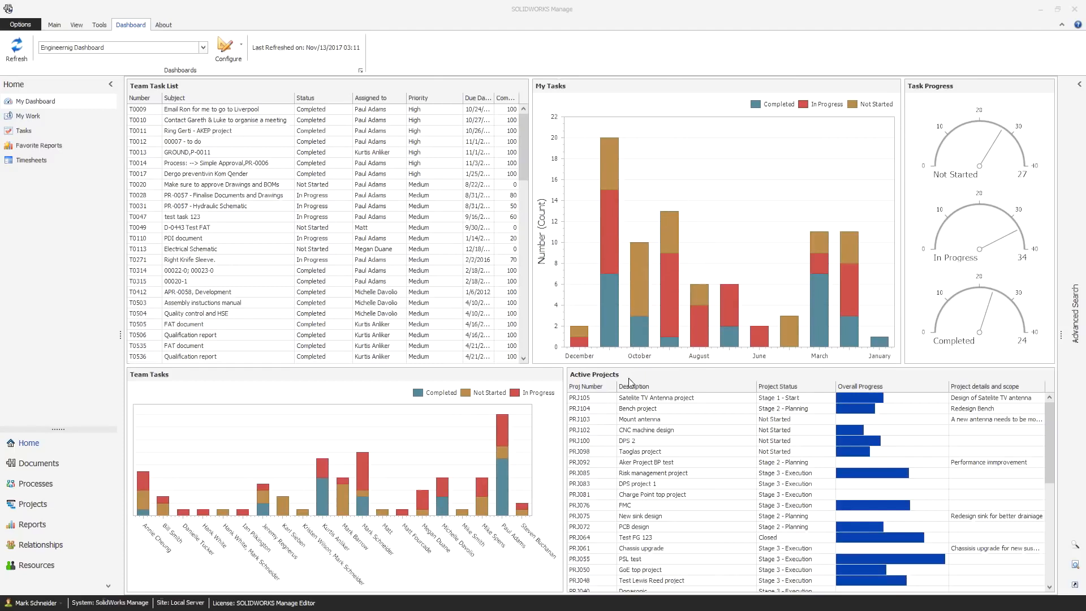
mouse_move(848, 408)
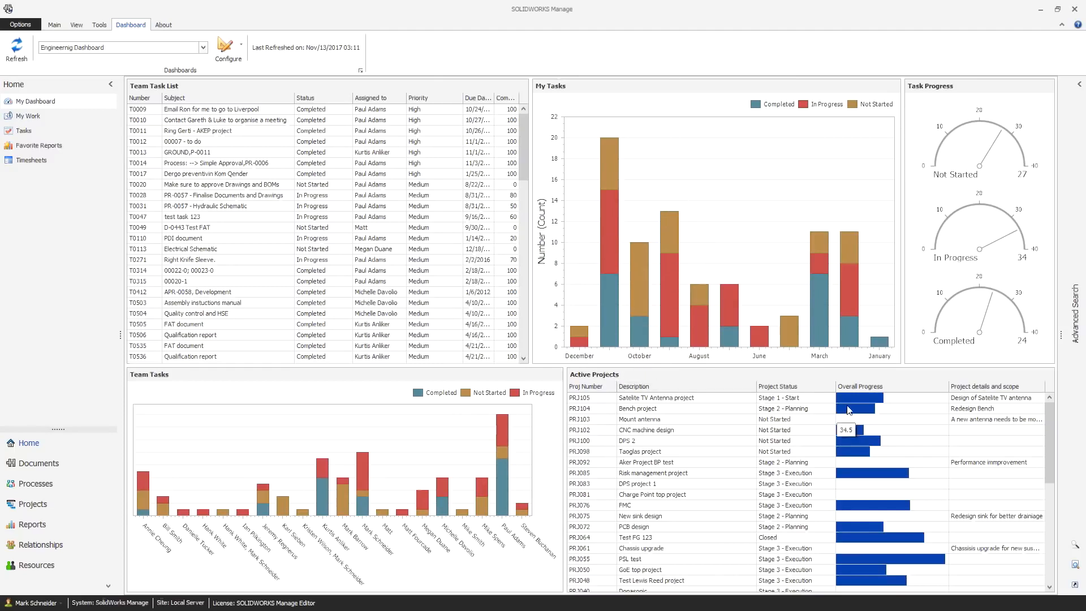
mouse_move(860, 444)
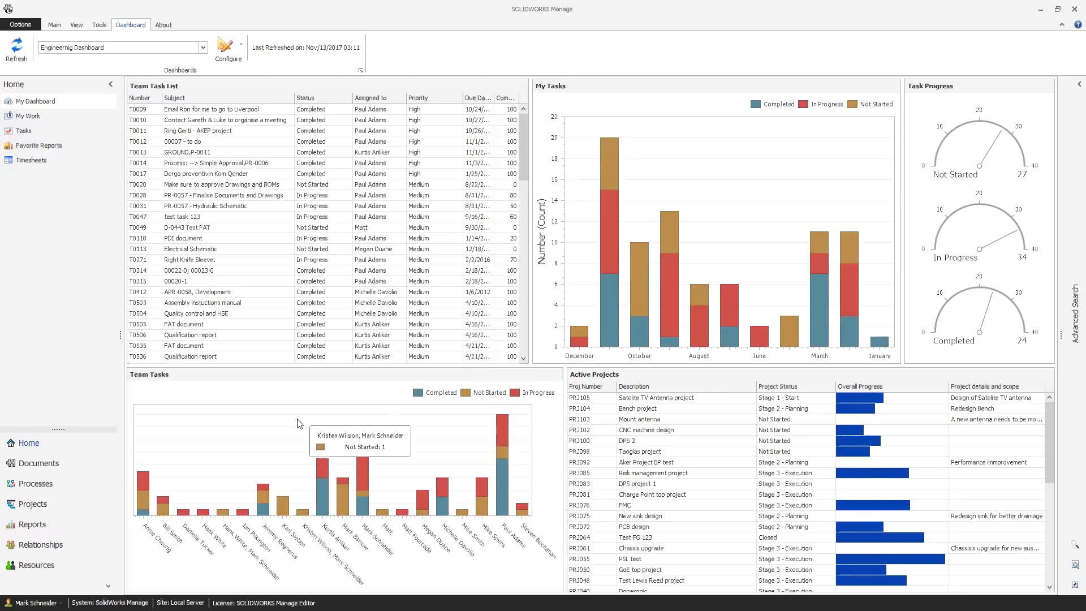
Step: Show the projects list and preview the Chassis upgrade project's planning stages
left_click(32, 504)
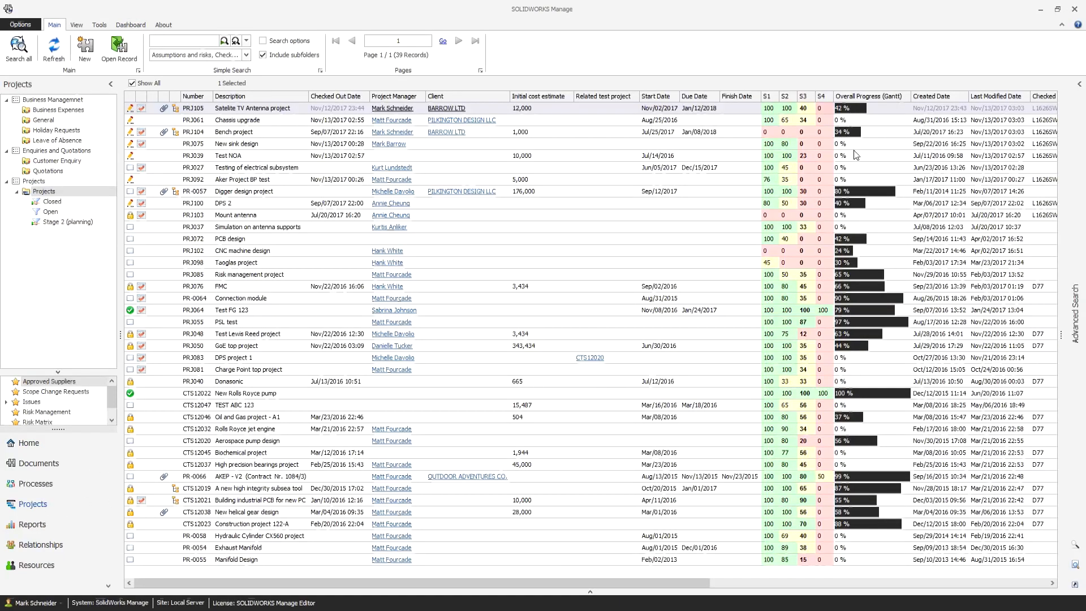
mouse_move(863, 303)
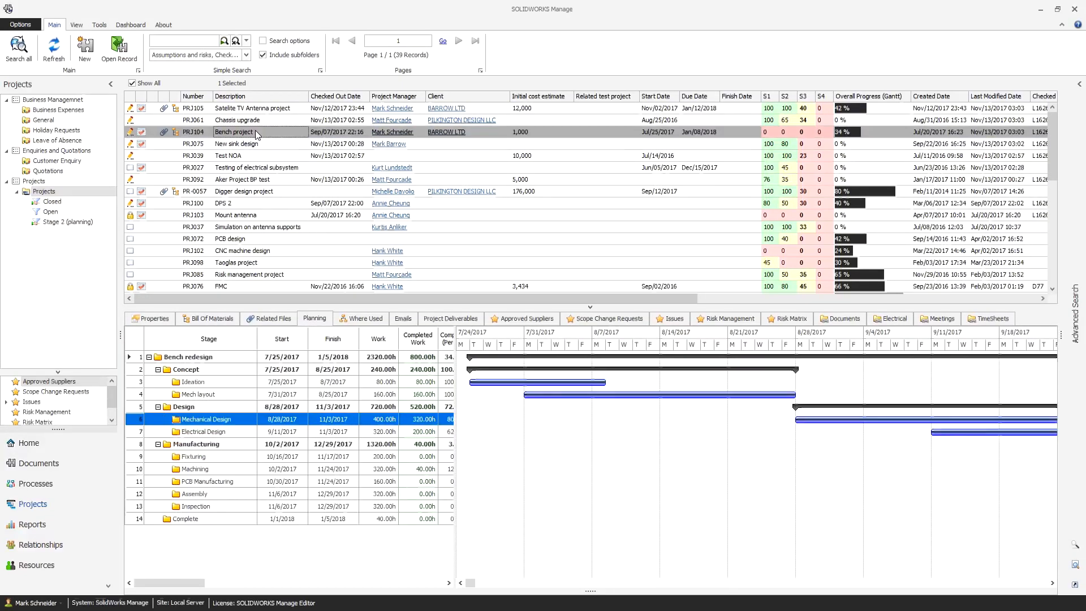
left_click(239, 120)
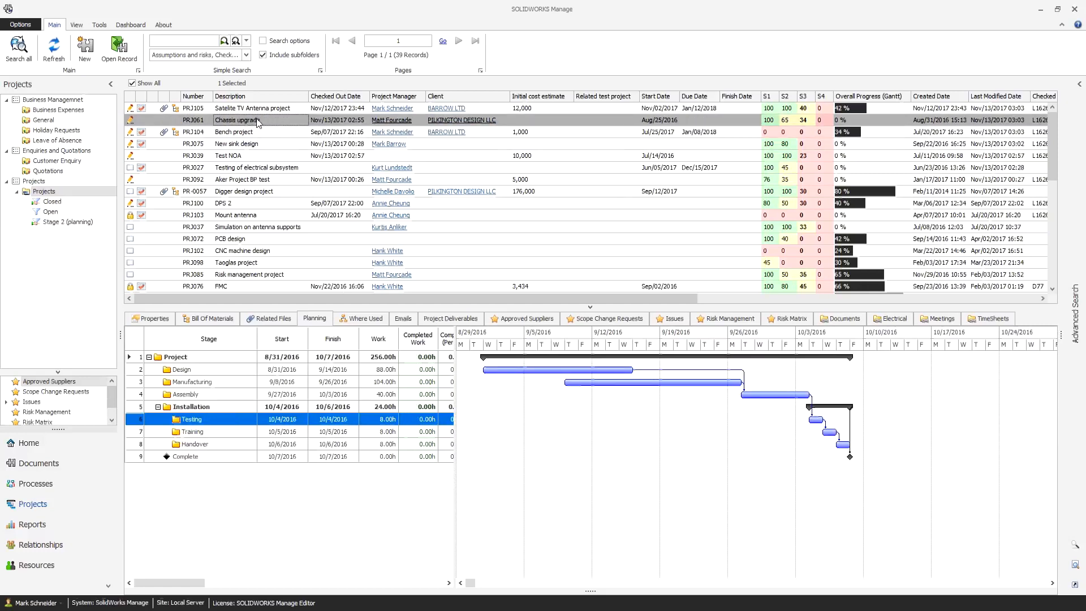
Step: Open the Satellite TV Antenna project record and show its Planning stages
right_click(253, 108)
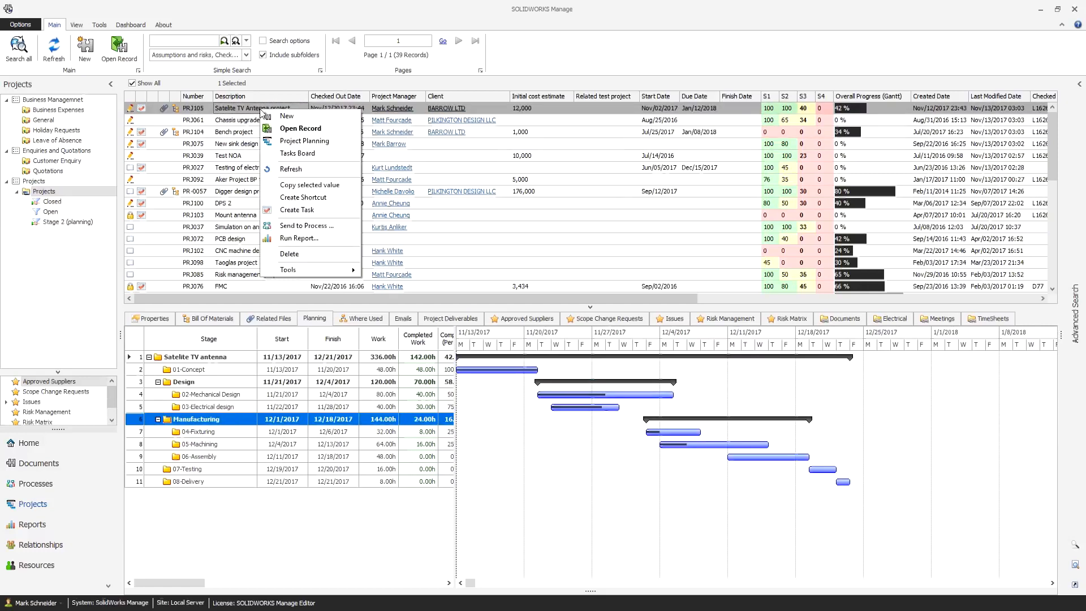
left_click(300, 128)
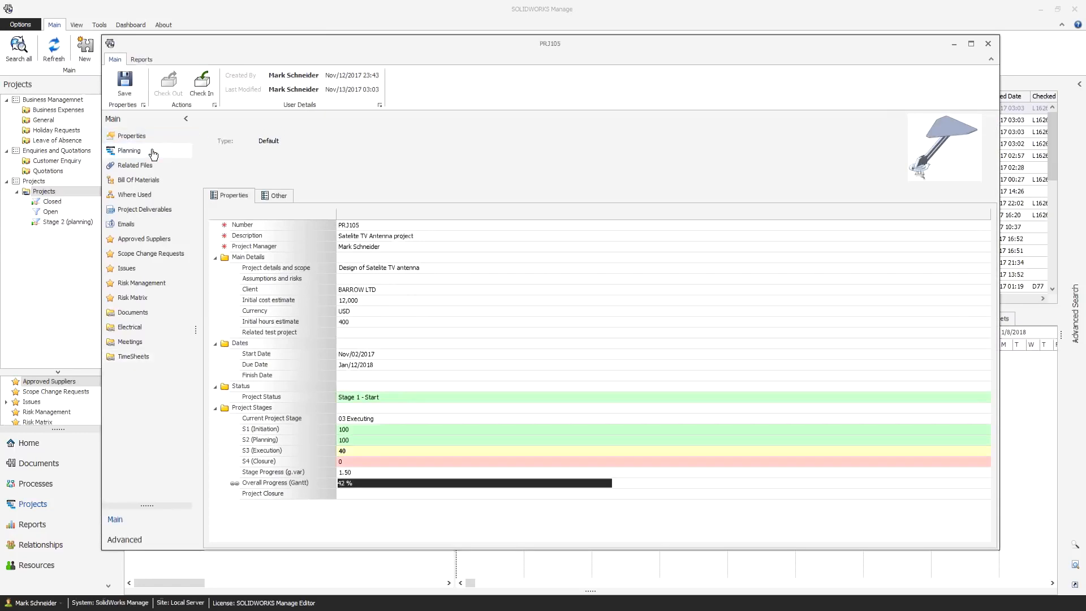
left_click(129, 150)
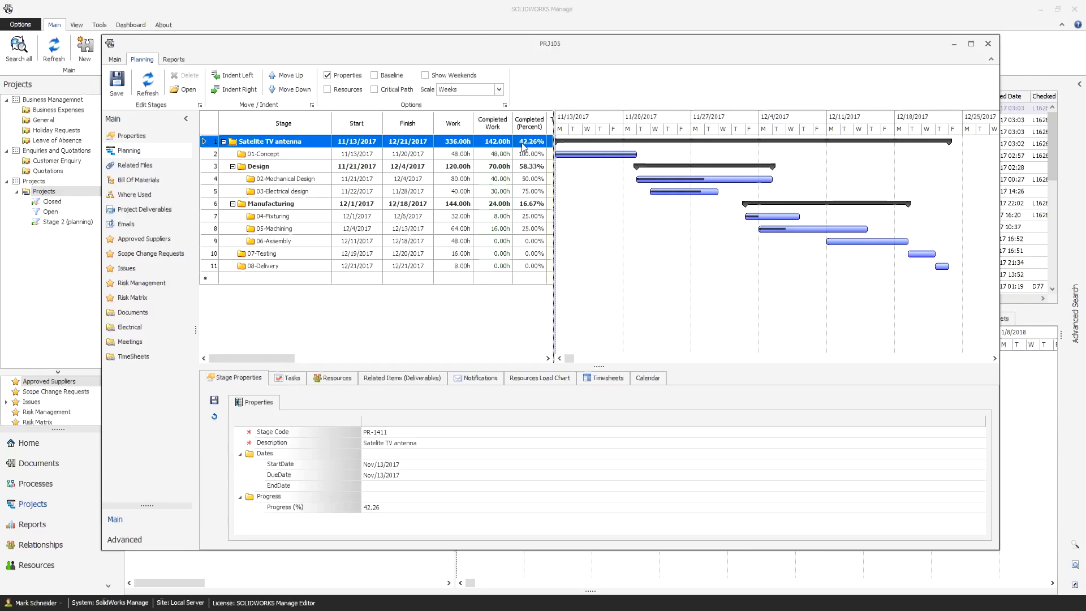
Step: Select the 02-Mechanical Design stage and review its Resources and Tasks
left_click(284, 178)
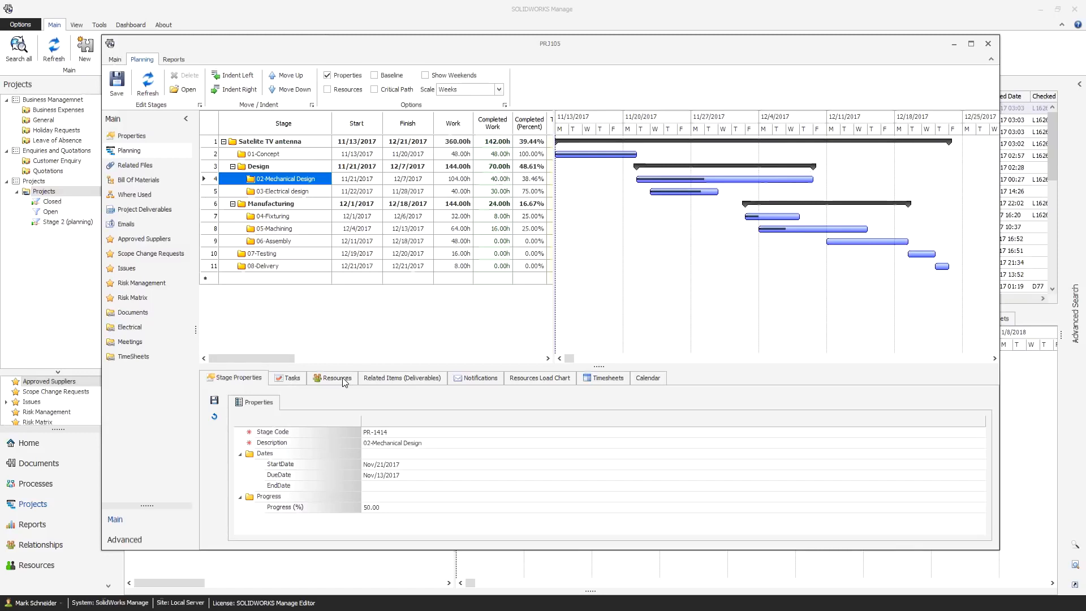
left_click(336, 378)
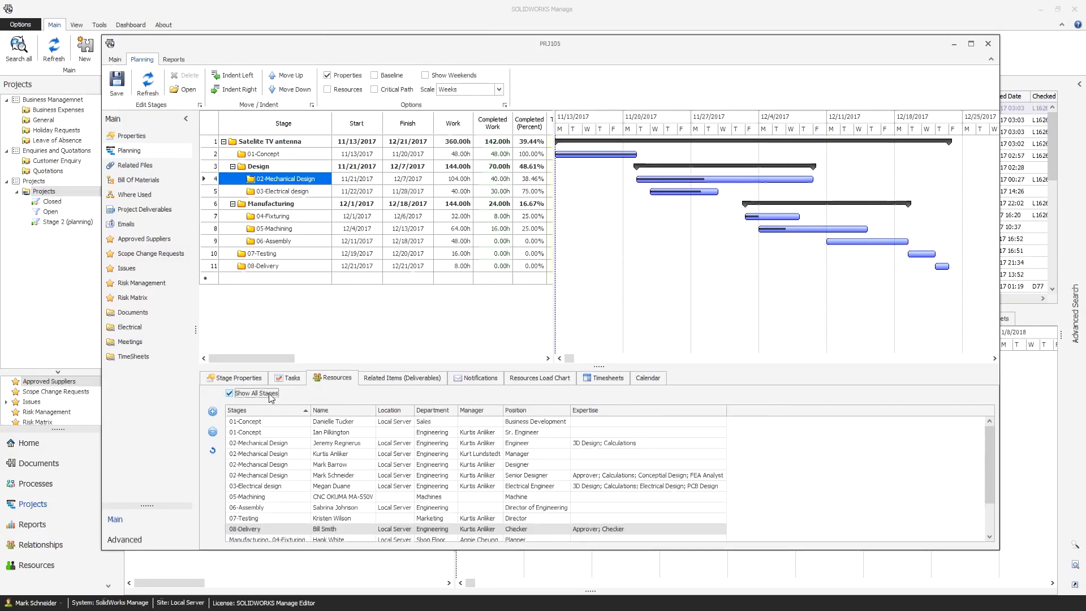
left_click(292, 378)
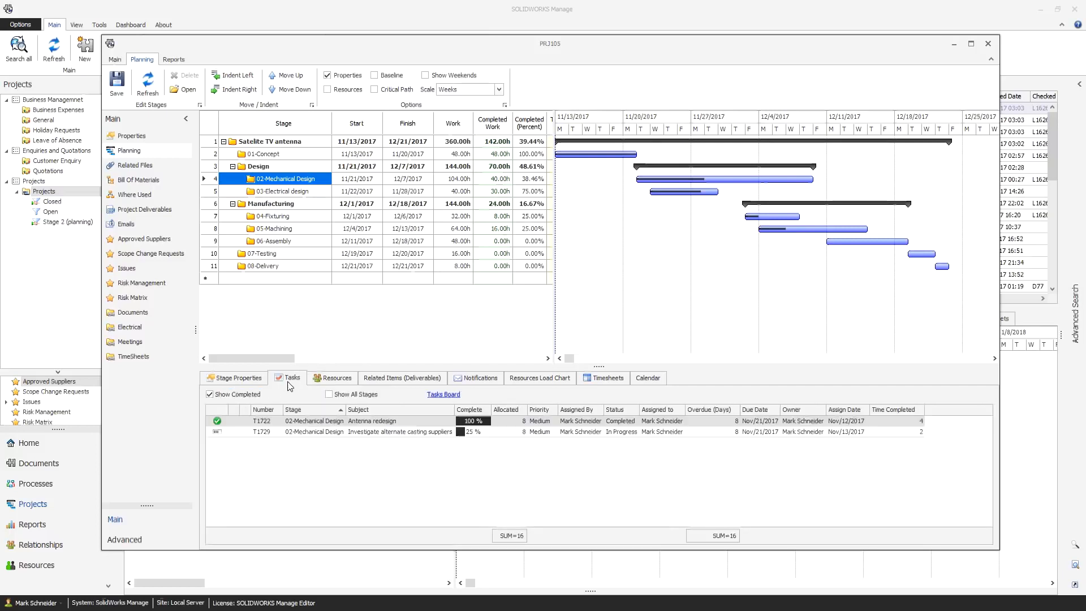
mouse_move(337, 472)
type("Simulation")
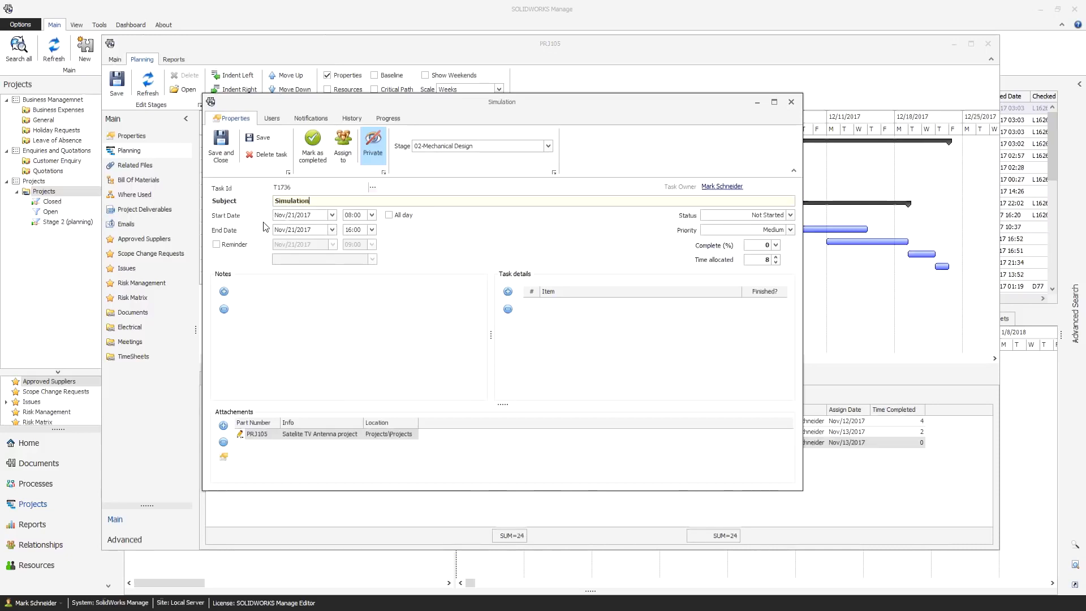
Step: Add the note 'Run Simulation to ensure integrity of casting' to the Simulation task
left_click(223, 291)
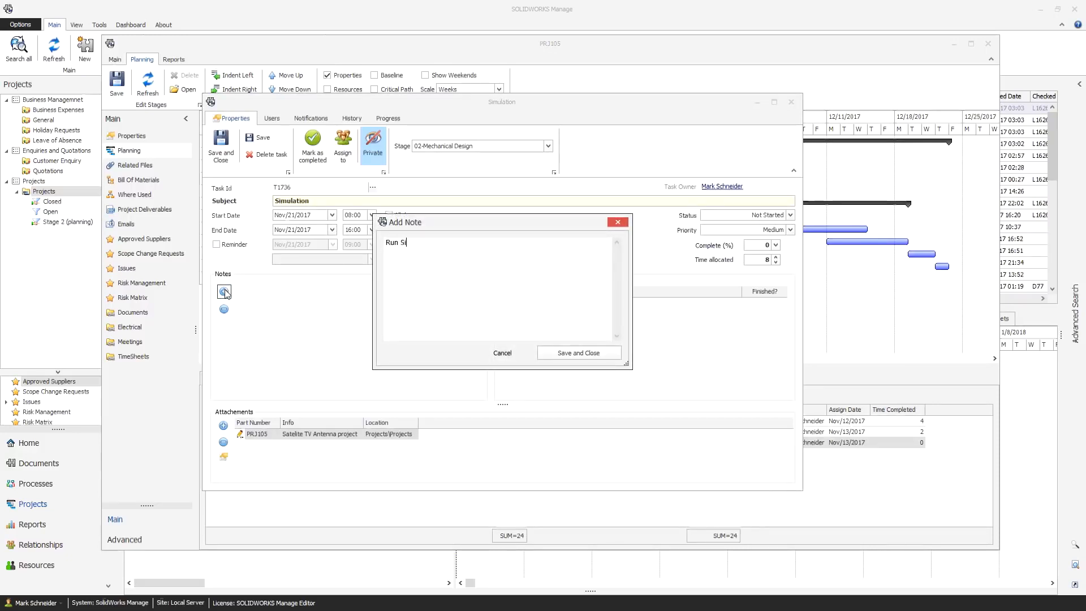
type("mulation to ensure integrity of casting")
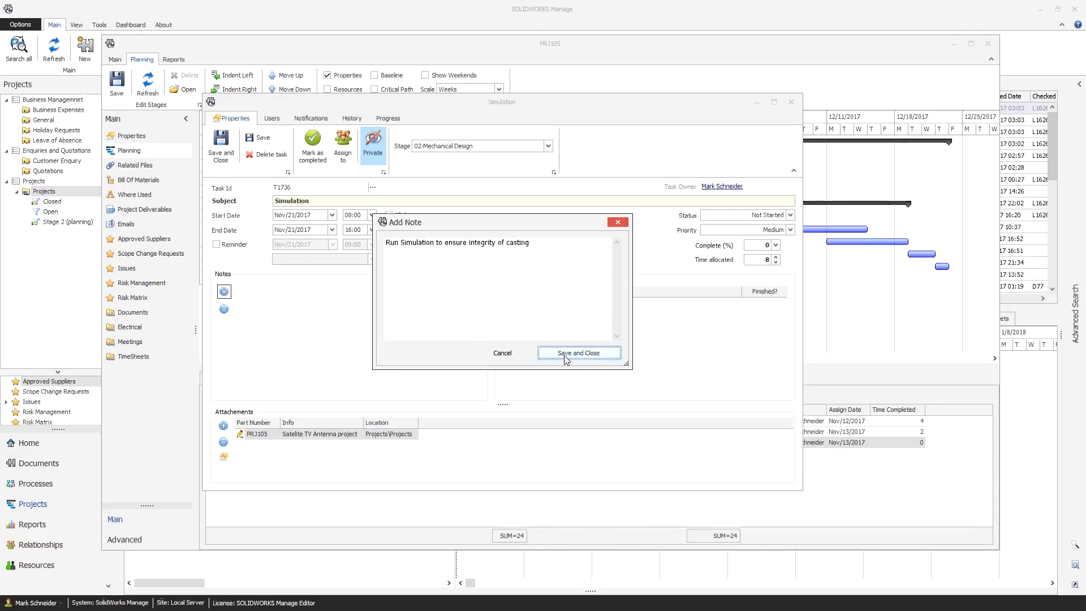
left_click(579, 353)
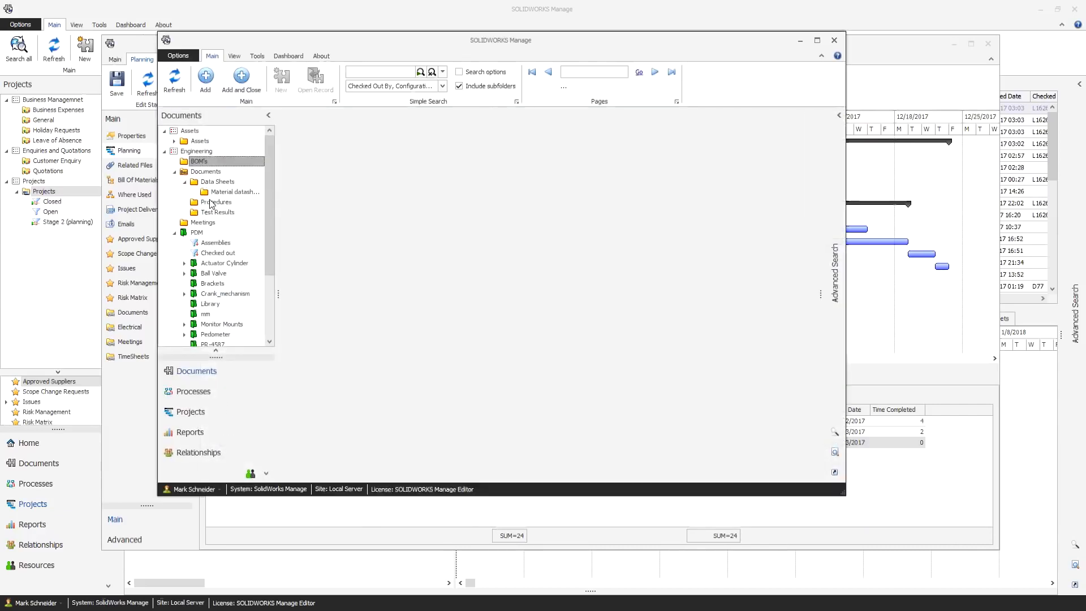
Step: Browse the engineering Procedures folder to find the simulation procedure to attach
left_click(217, 202)
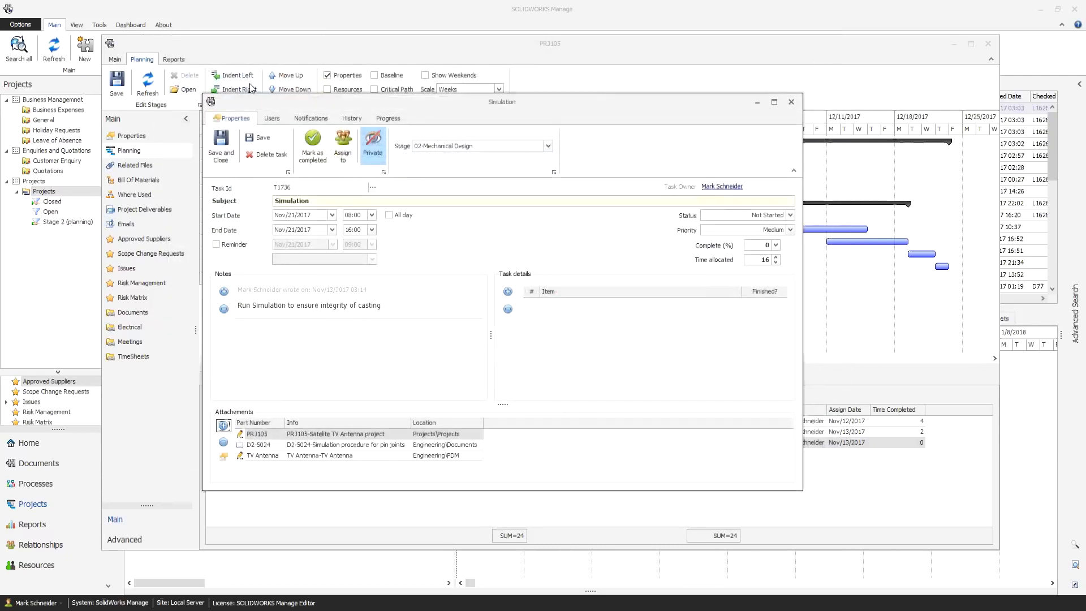
Step: Assign a user to the Simulation task, then save and close it
left_click(343, 145)
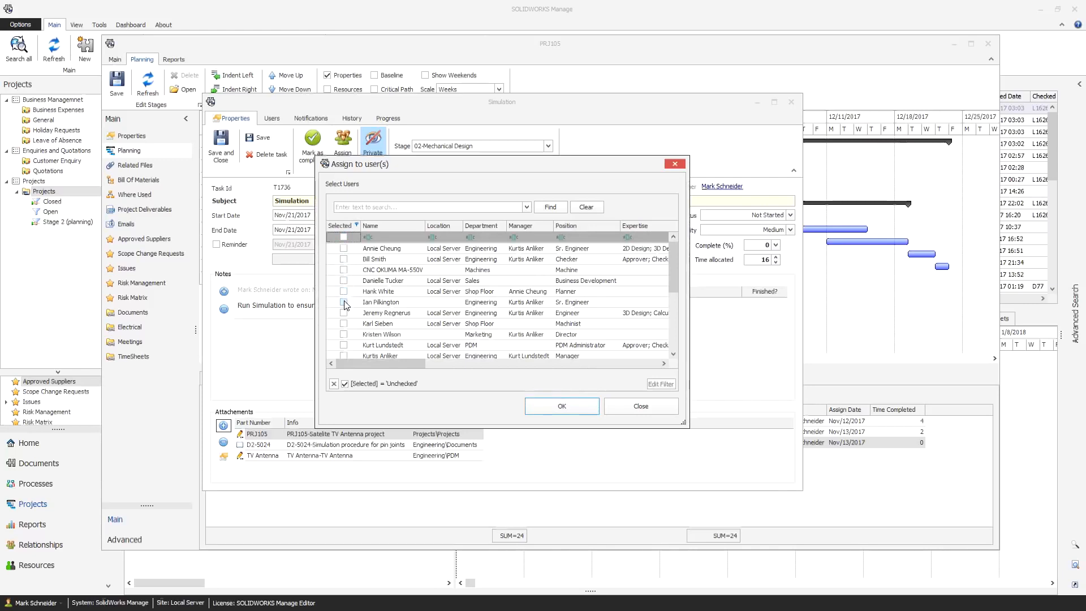
left_click(641, 407)
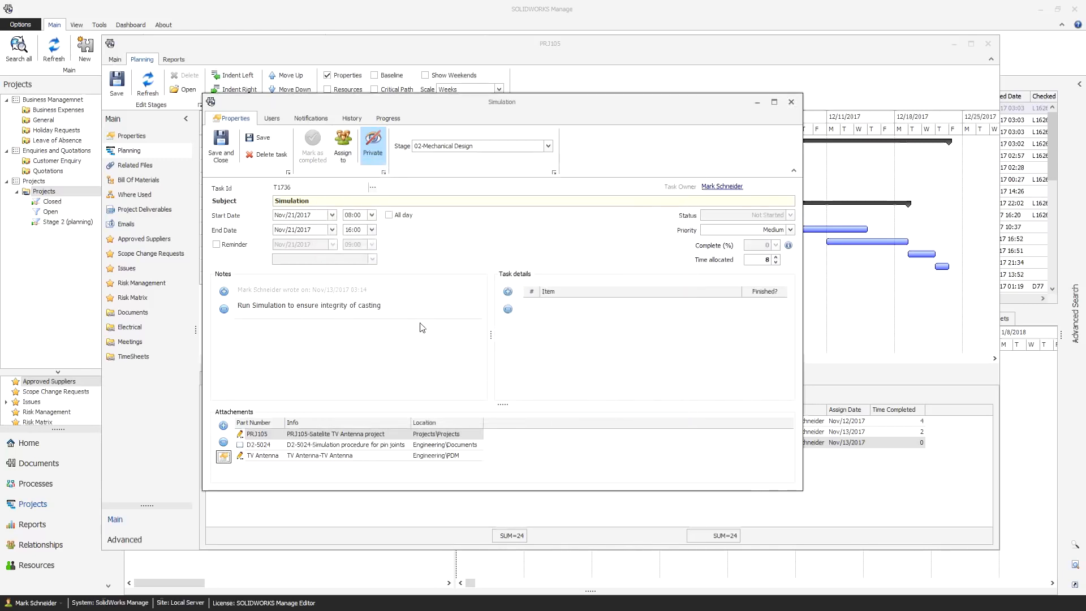
left_click(791, 102)
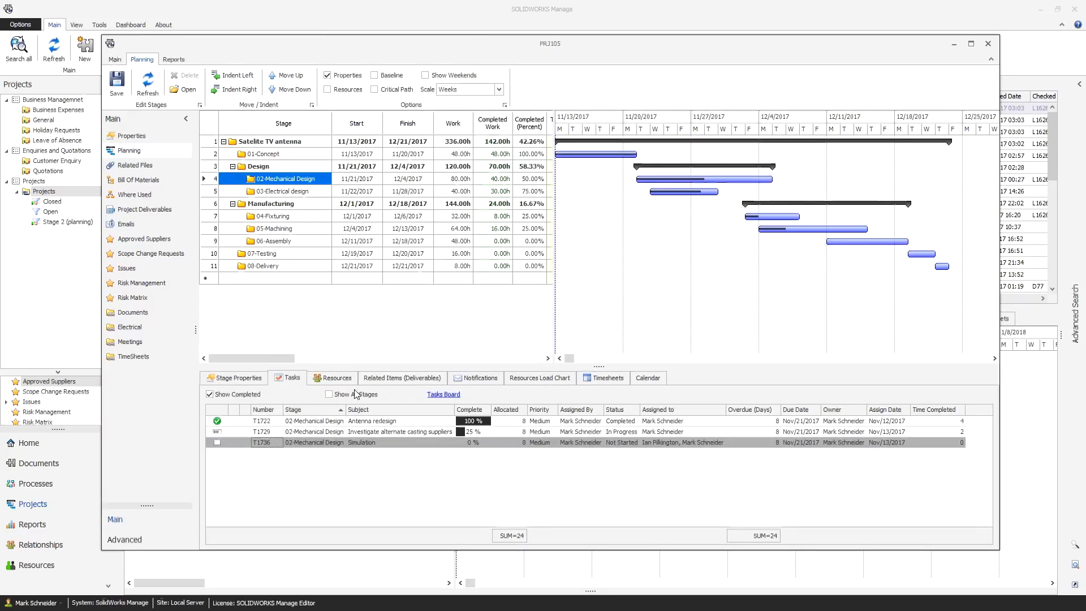